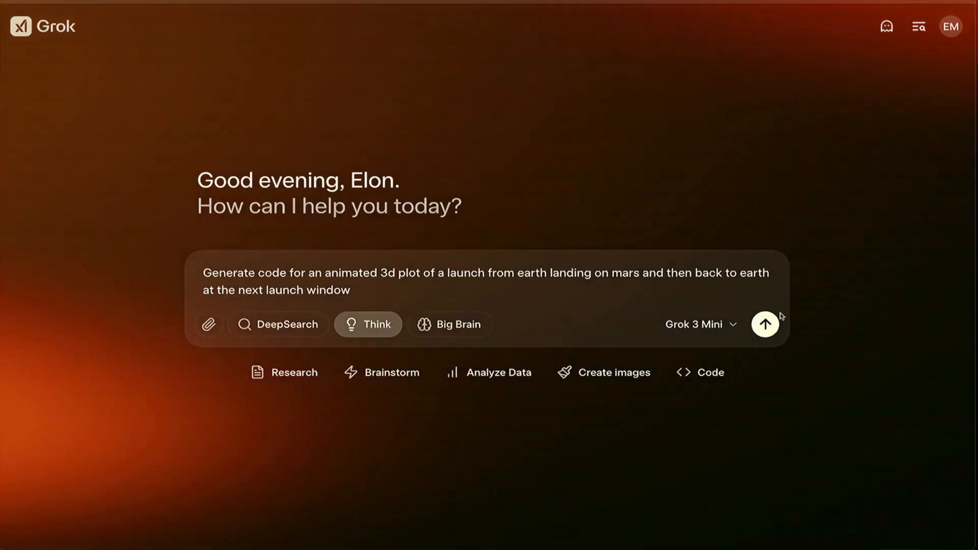
# - Submit the prompt for animated 3D Earth–Mars–Earth launch plot code with Think enabled
pyautogui.click(765, 324)
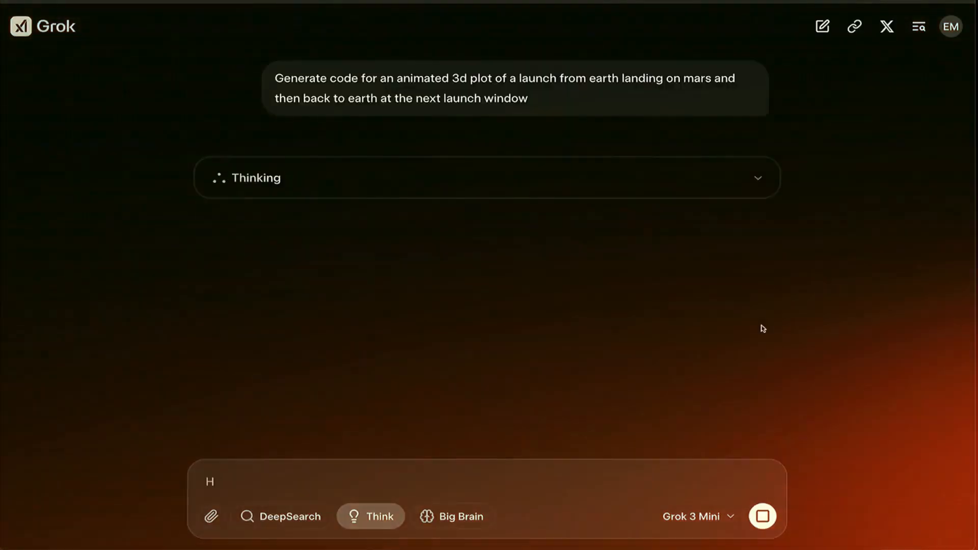